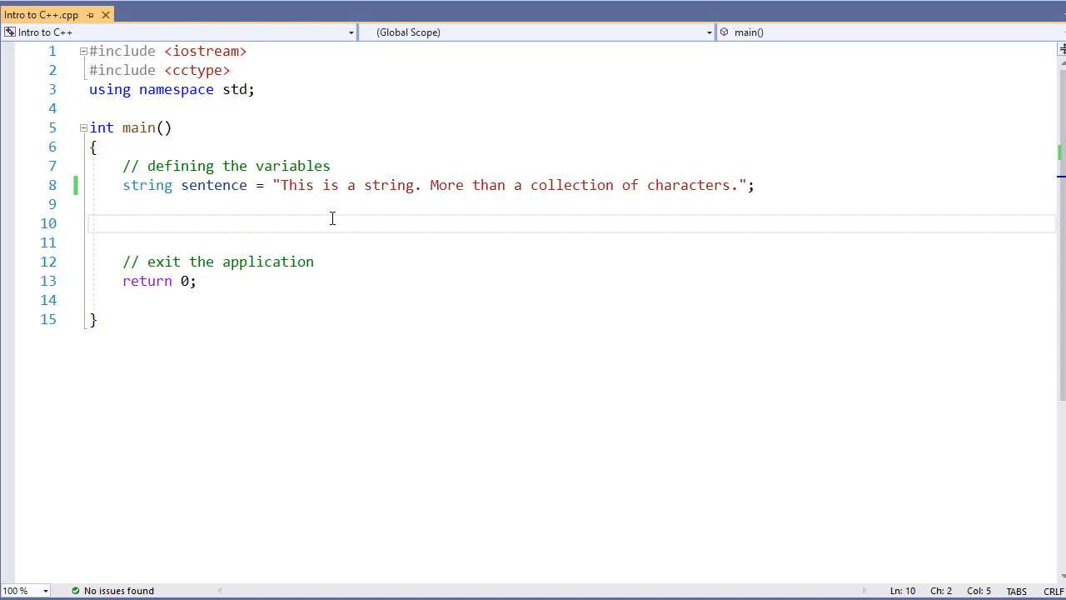
Step: Add cout << sentence.length(); and cout << sentence.at(5); lines to main
{"action": "left_click", "coordinate": [124, 223]}
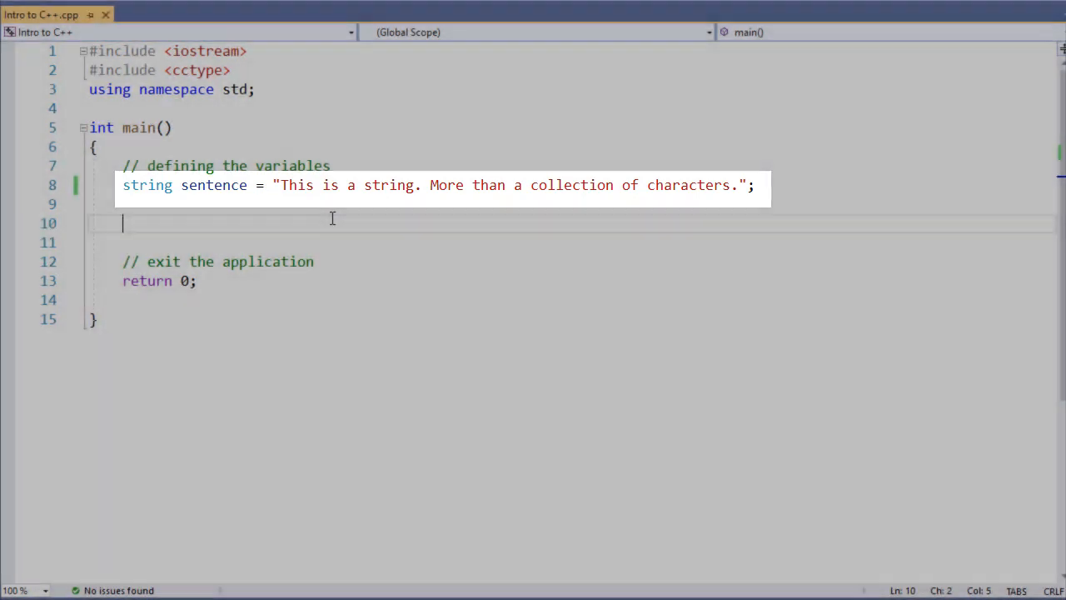
{"action": "type", "text": "cout <<"}
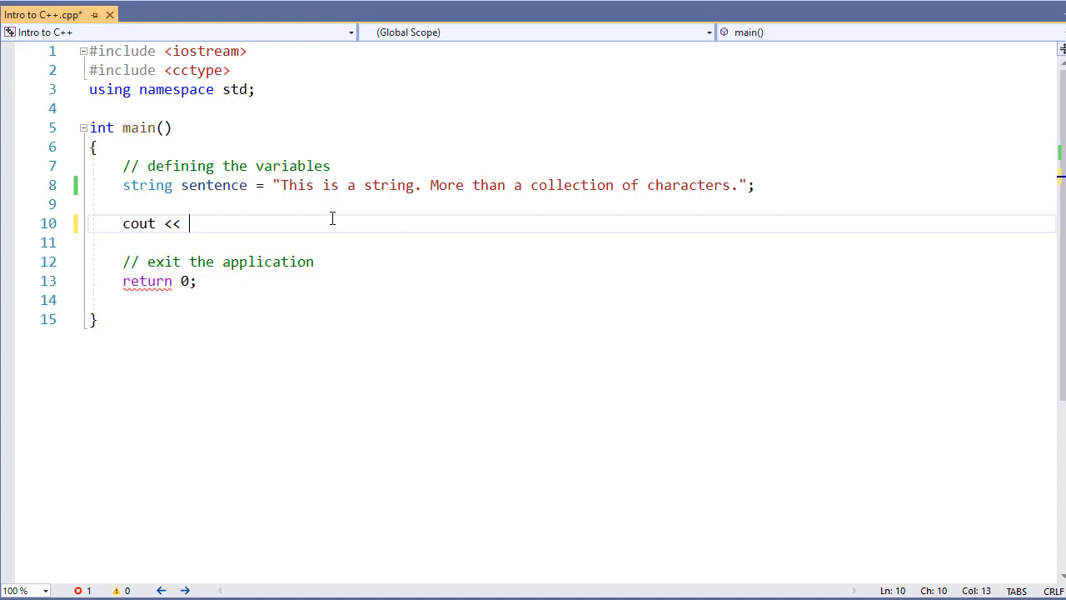
{"action": "type", "text": "sentence."}
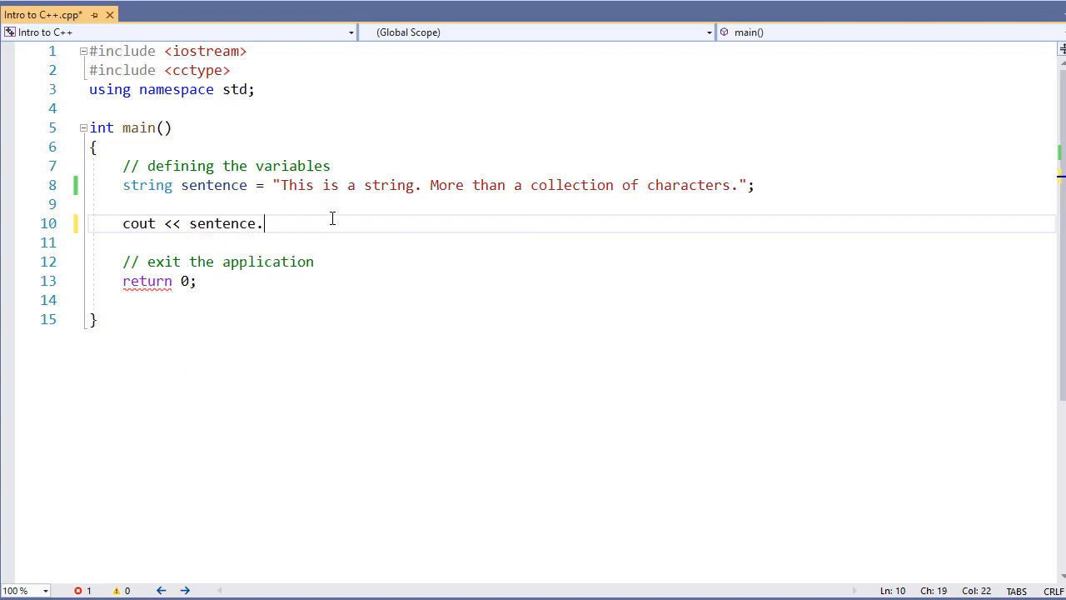
{"action": "type", "text": "length();"}
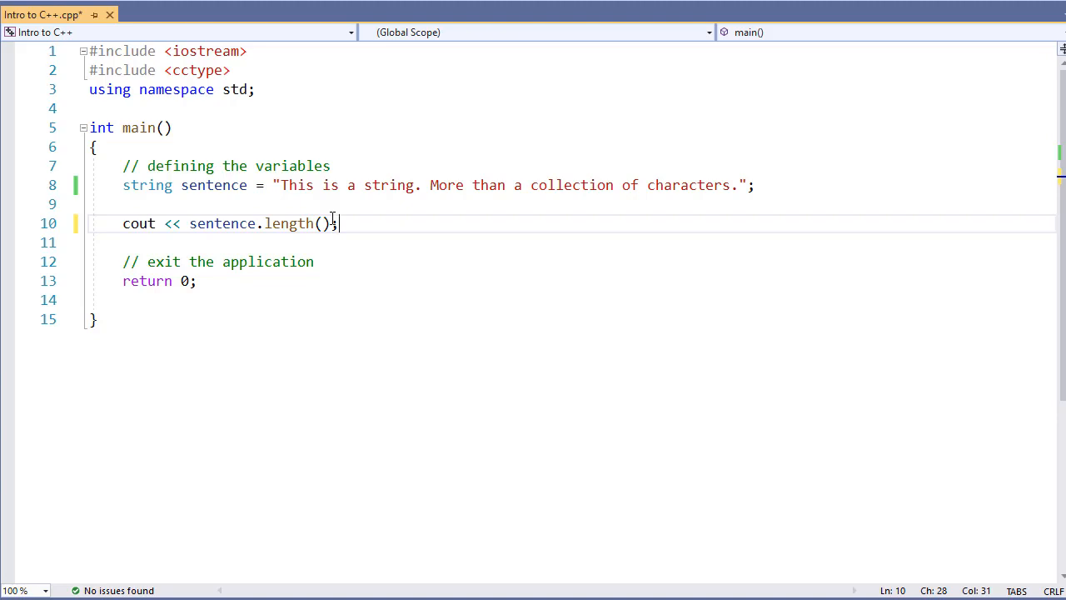
{"action": "type", "text": "cout << sentence."}
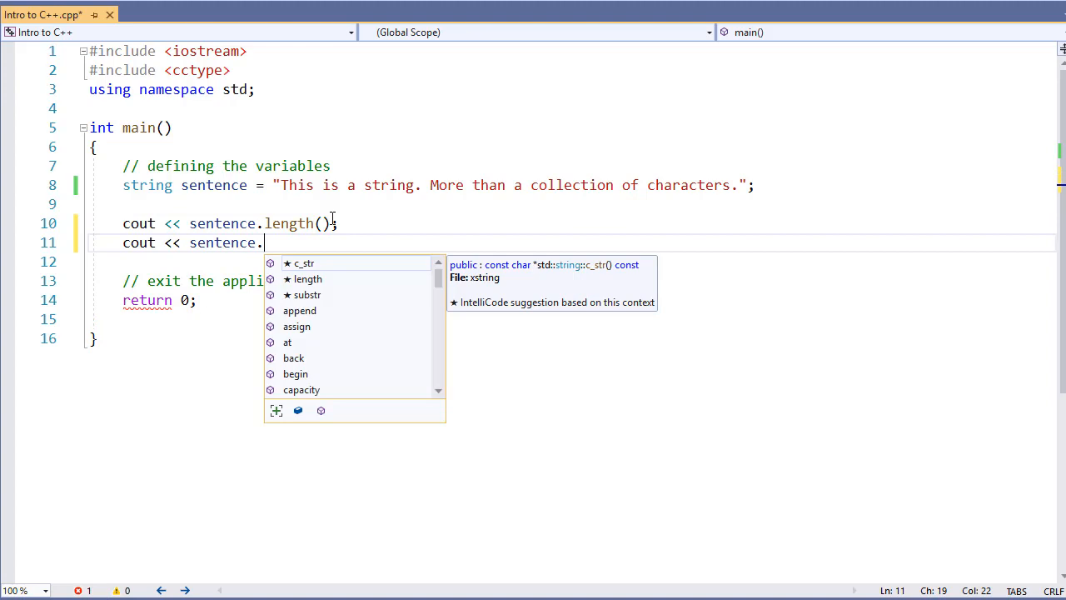
{"action": "type", "text": "at("}
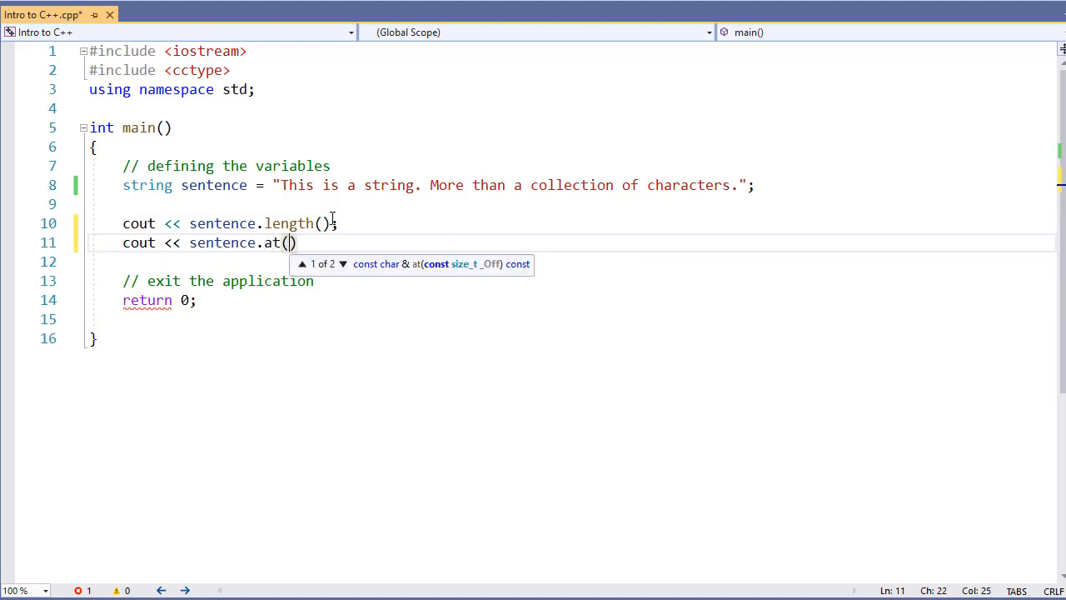
{"action": "type", "text": "5);"}
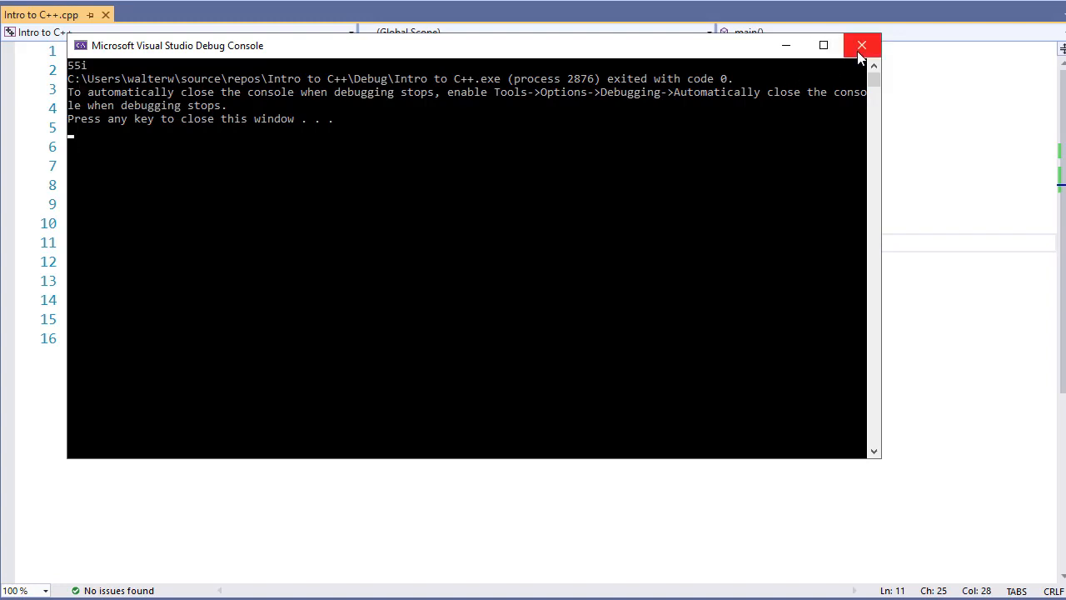
Step: Close the console showing 55i and select the length and character output lines
{"action": "left_click", "coordinate": [862, 45]}
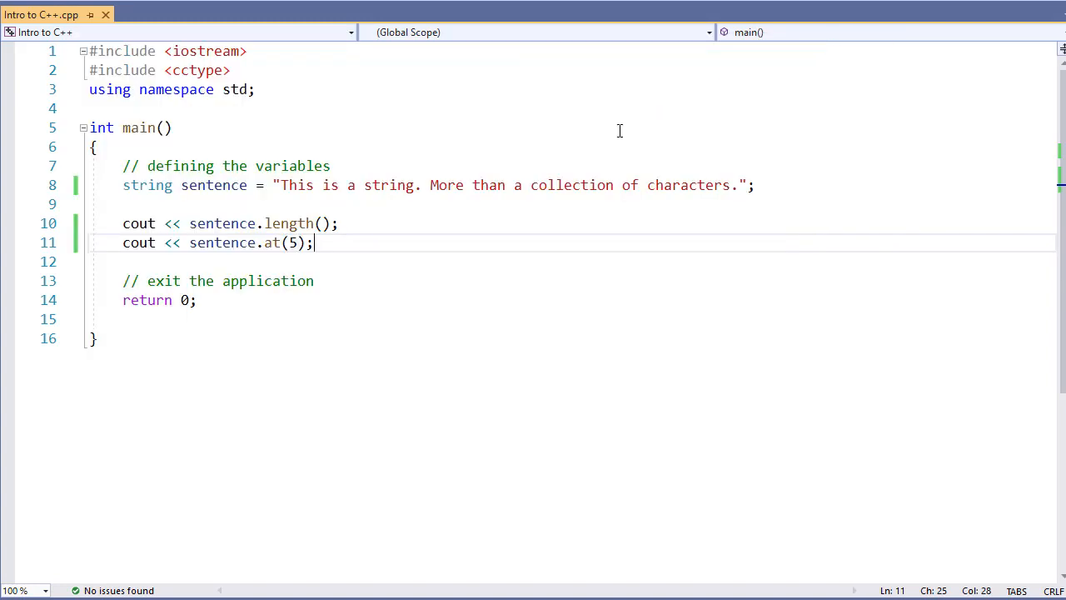
{"action": "left_click_drag", "start_coordinate": [277, 185], "coordinate": [331, 185]}
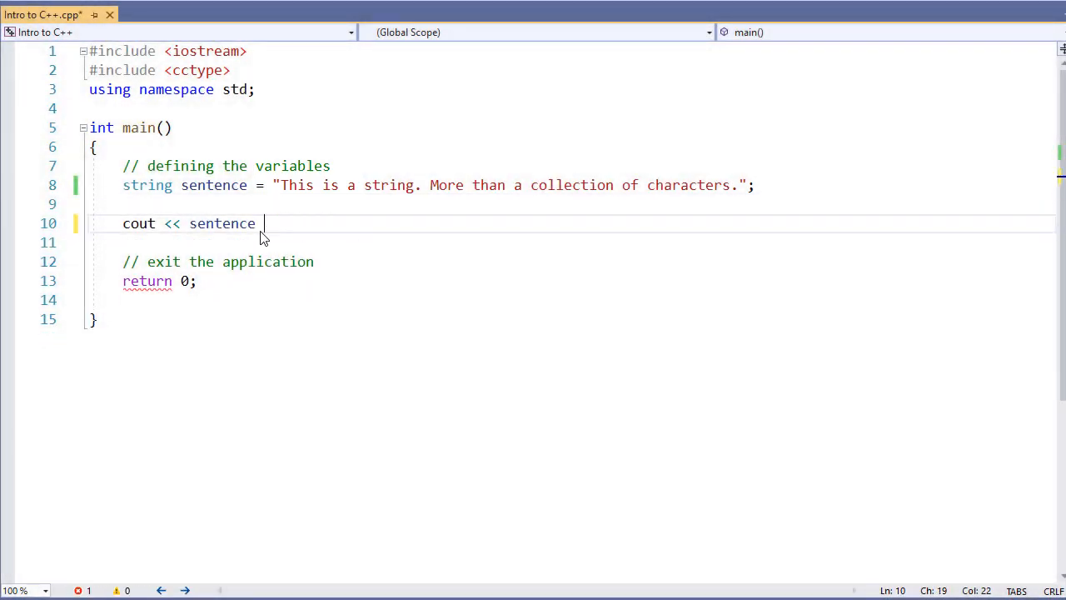
Step: Complete the cout << sentence << endl; output line with the endl suggestion
{"action": "type", "text": "<< end"}
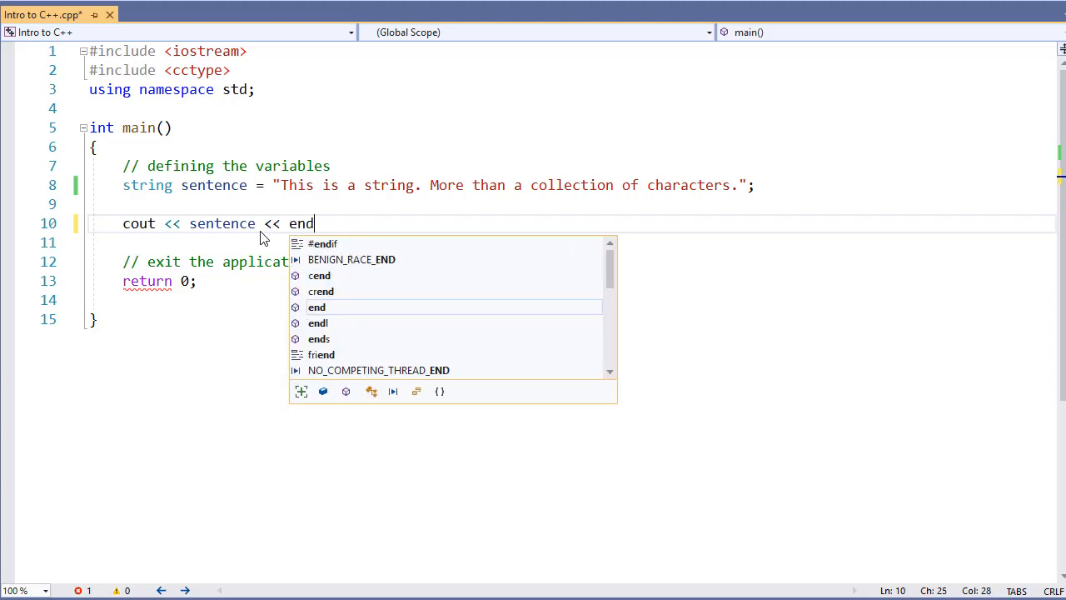
{"action": "key", "text": "Enter"}
{"action": "type", "text": "cout << sentence << endl;"}
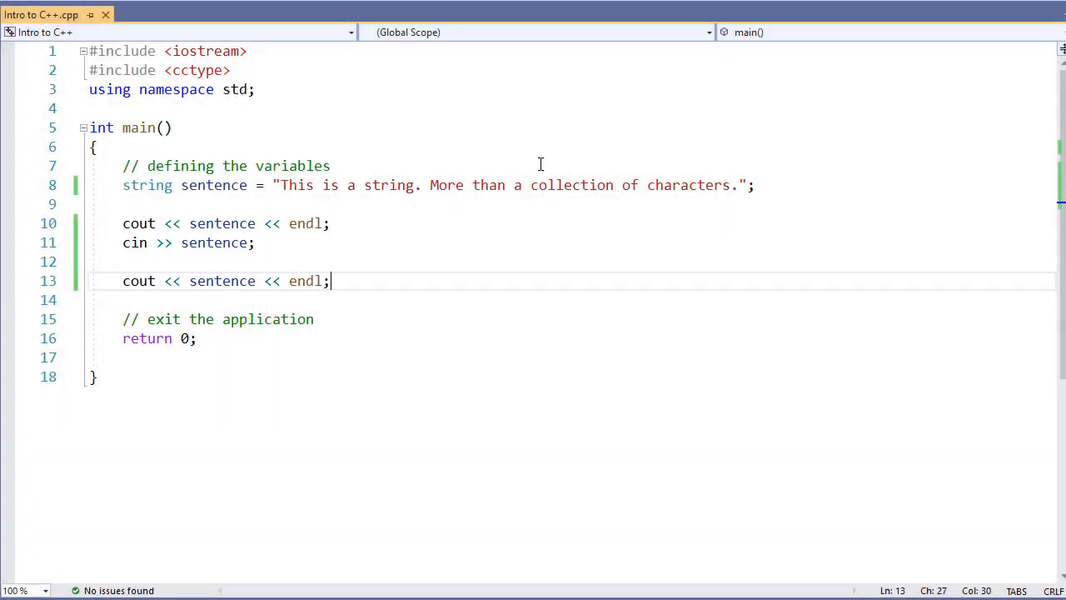
Step: Run the program and enter 'This is my new string.' at the console prompt
{"action": "key", "text": "F5"}
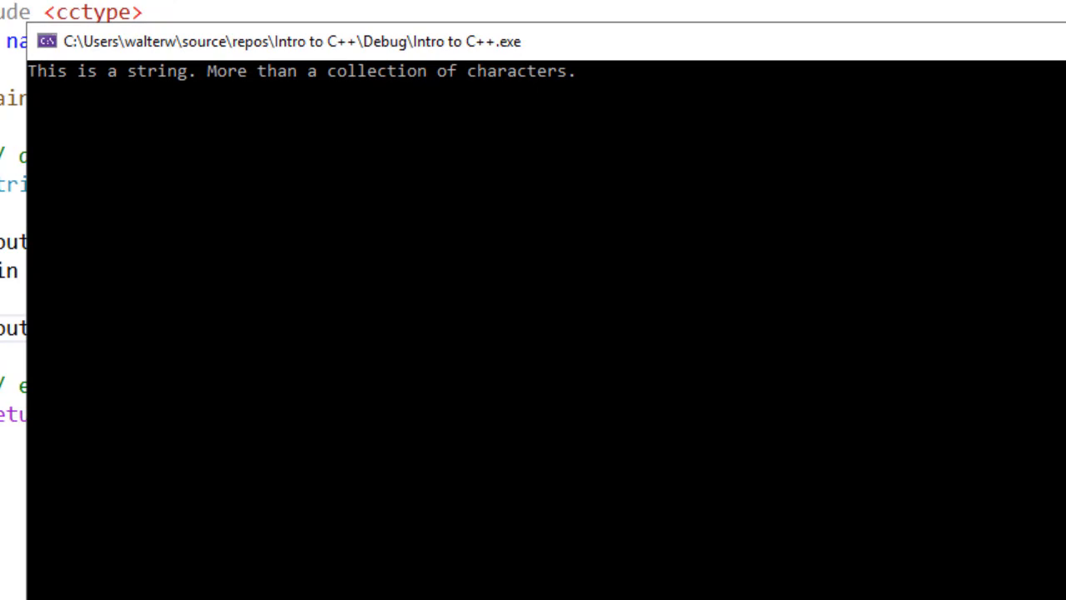
{"action": "type", "text": "This is my new"}
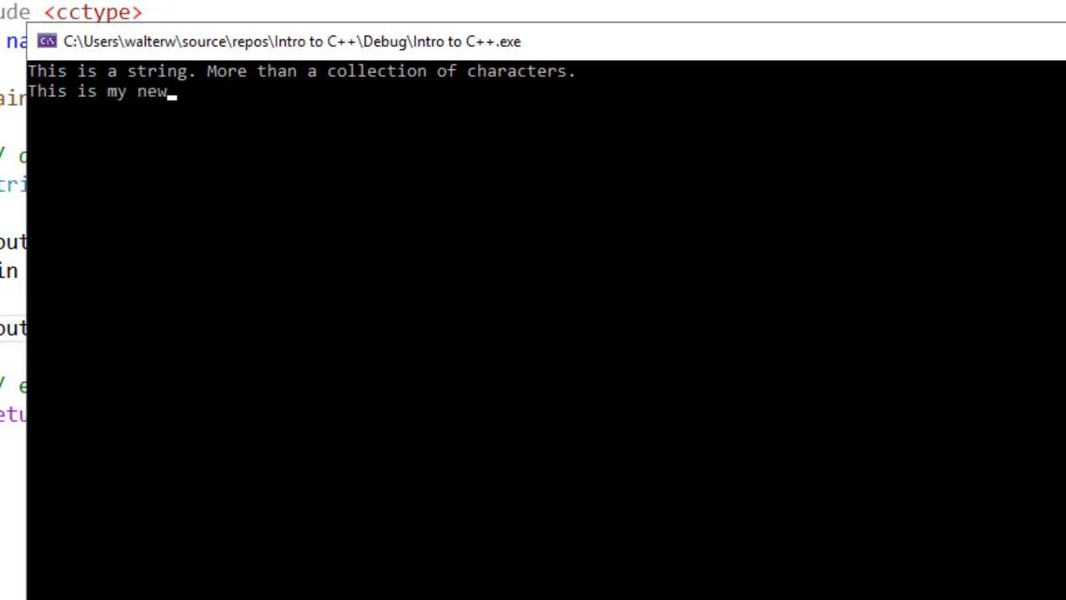
{"action": "type", "text": "string."}
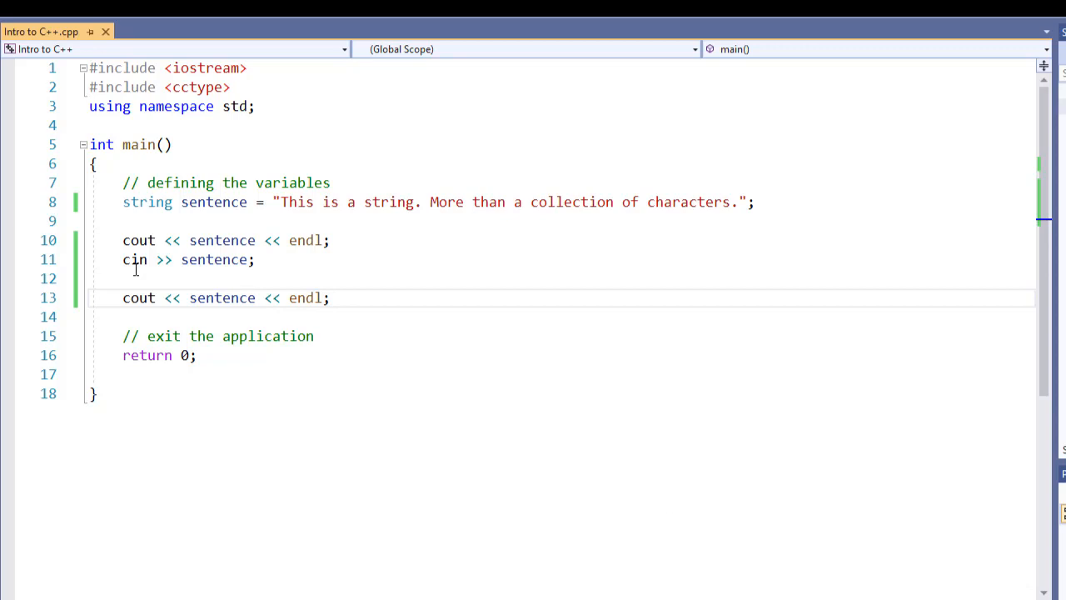
Step: Replace cin >> sentence with getline(cin, sentence) and swap the cctype include for string
{"action": "type", "text": "getline();"}
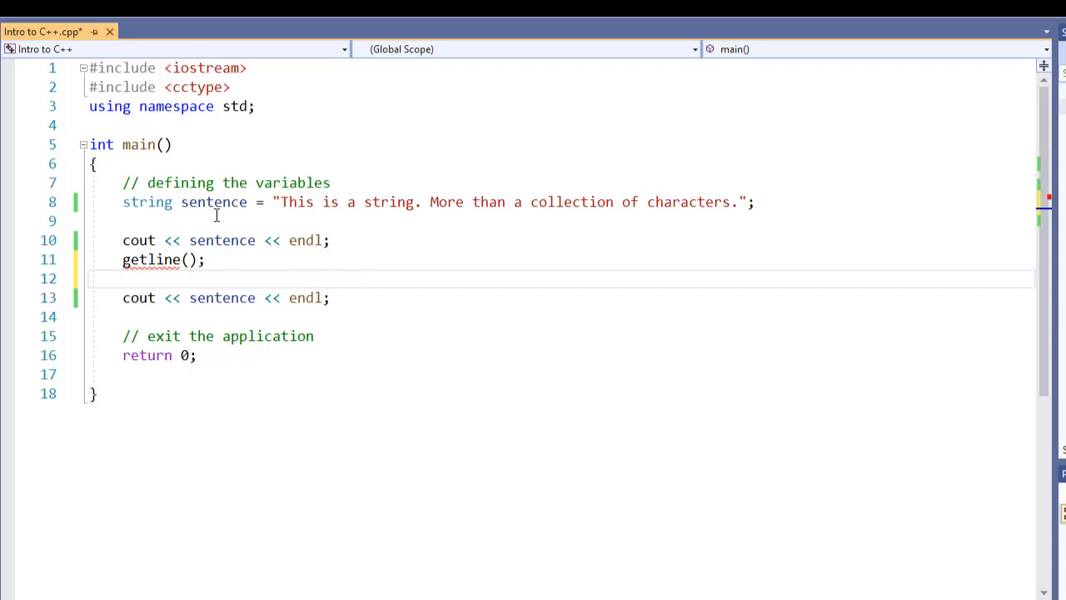
{"action": "double_click", "coordinate": [198, 87]}
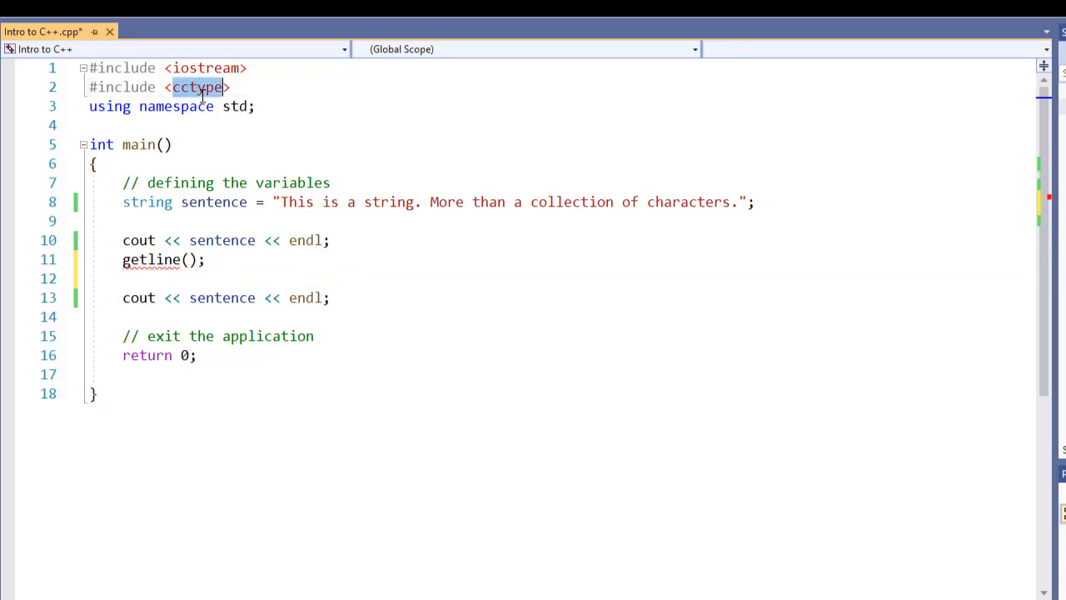
{"action": "type", "text": "string"}
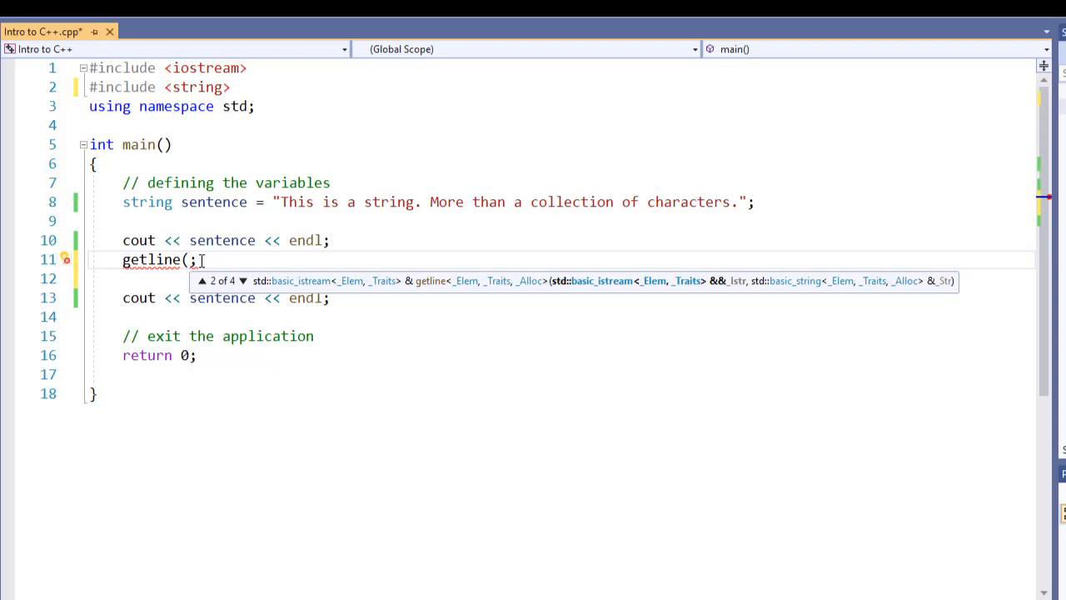
{"action": "type", "text": "cin,"}
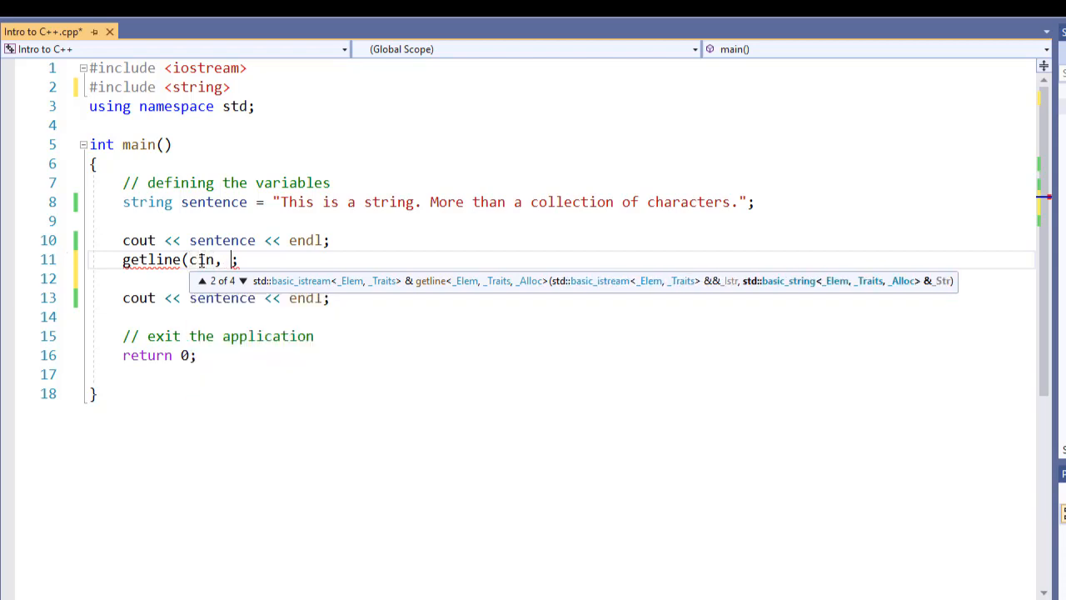
{"action": "type", "text": "s"}
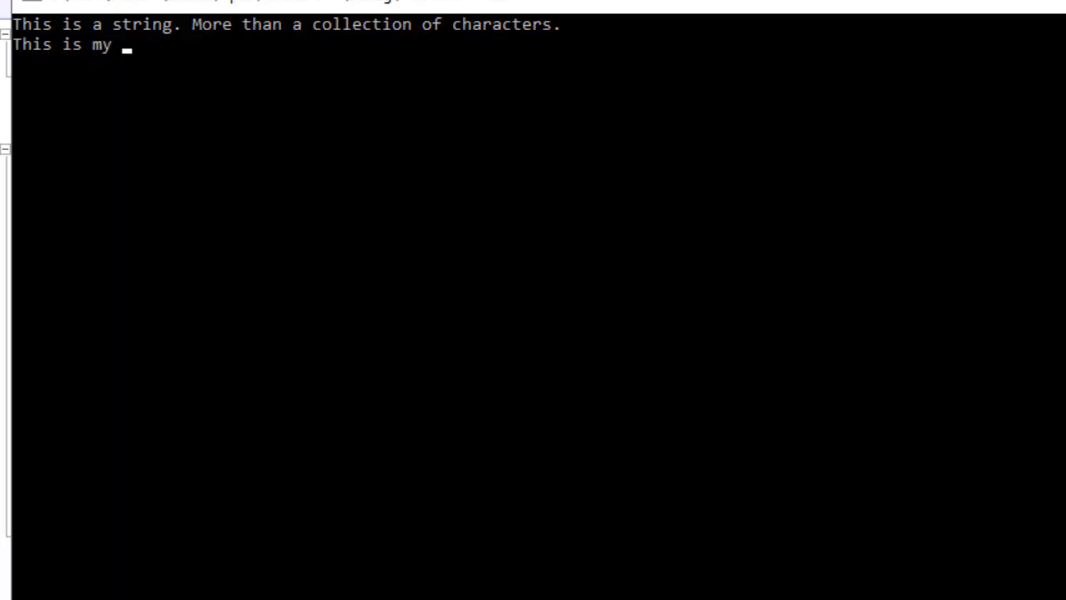
Step: Type a new sentence into the running program's console
{"action": "type", "text": "new s"}
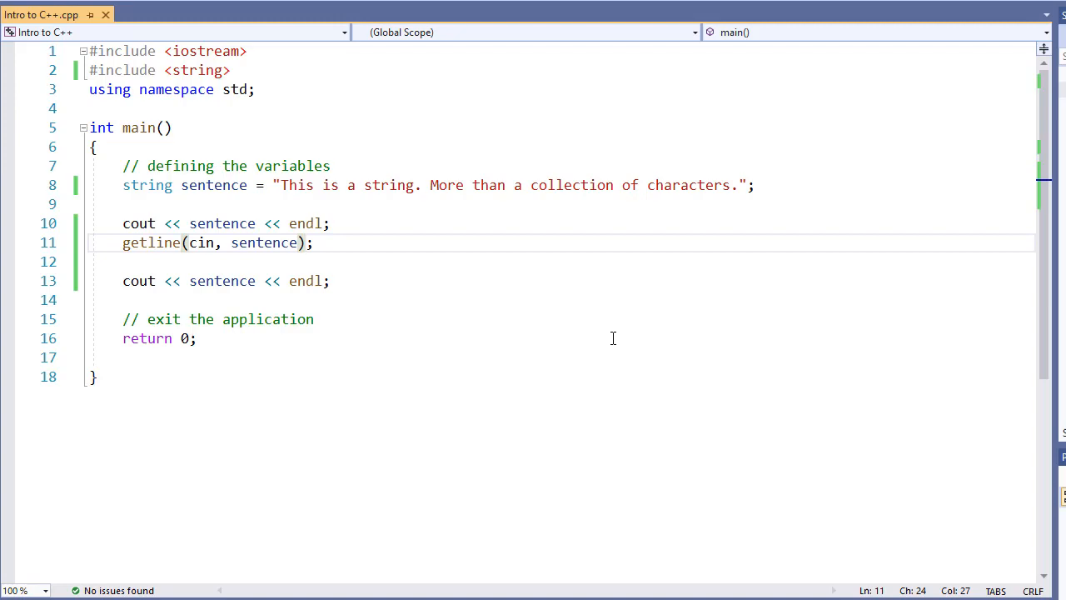
Step: Place the cursor at the end of the getline(cin, sentence) line
{"action": "left_click", "coordinate": [305, 243]}
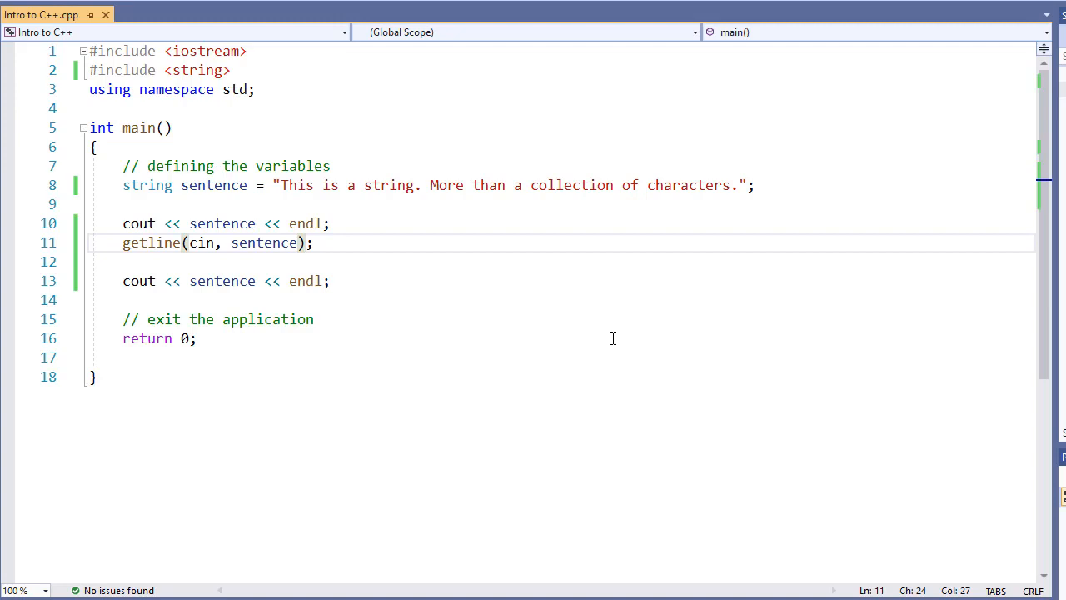